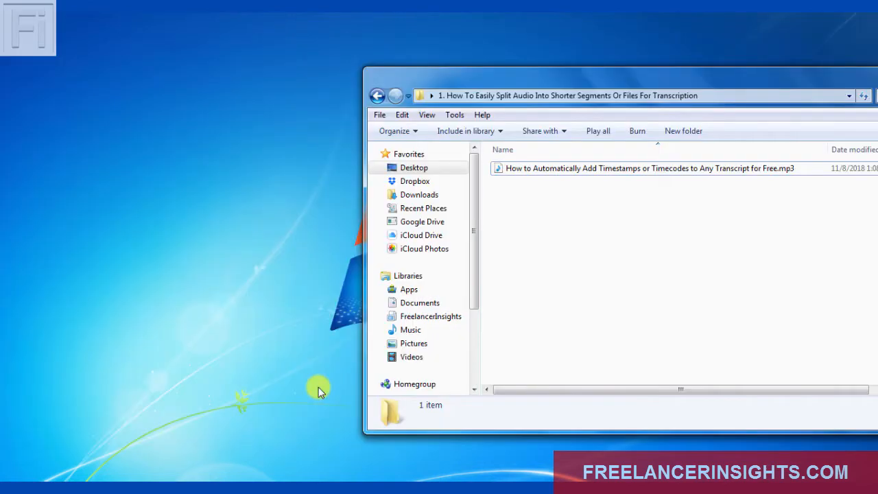
mouse_move(159, 384)
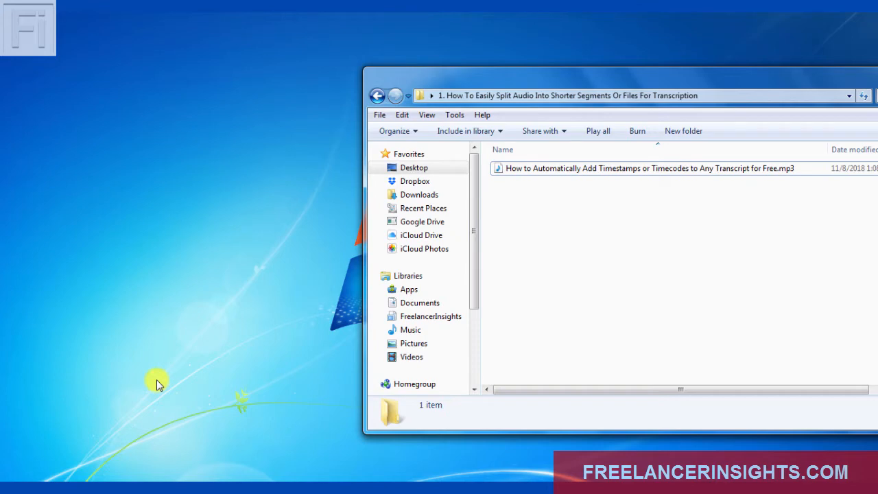
mouse_move(605, 76)
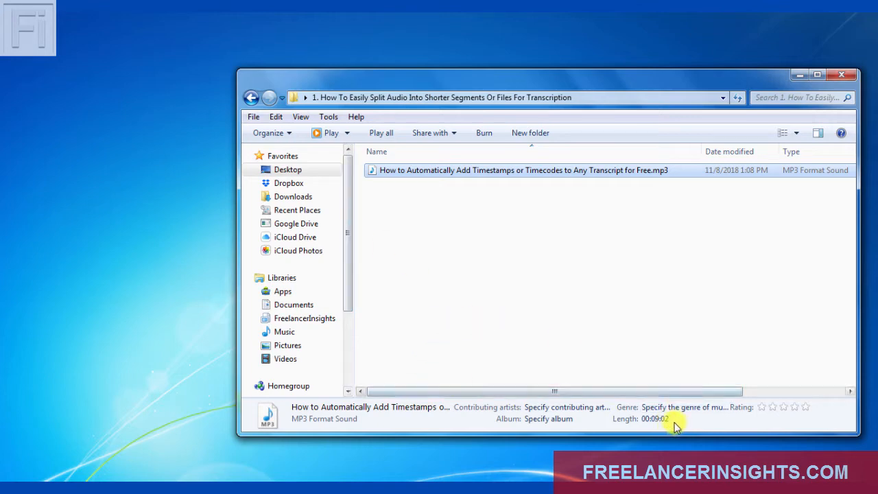
mouse_move(681, 382)
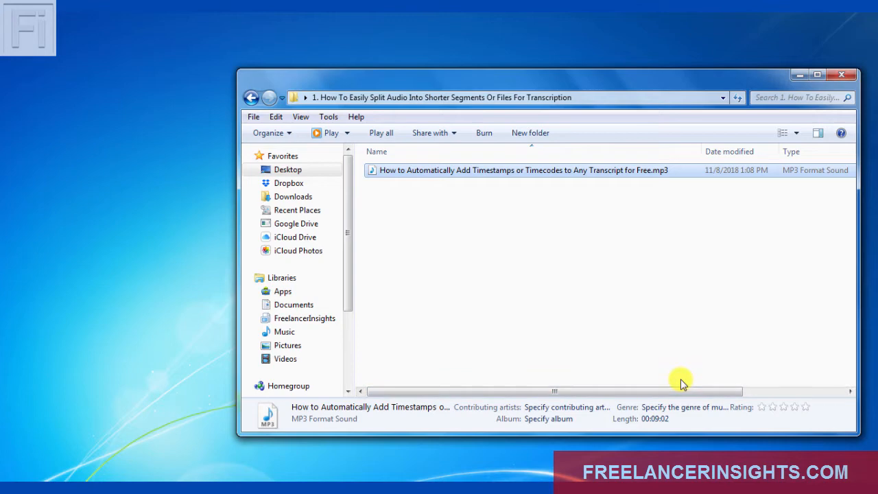
mouse_move(428, 371)
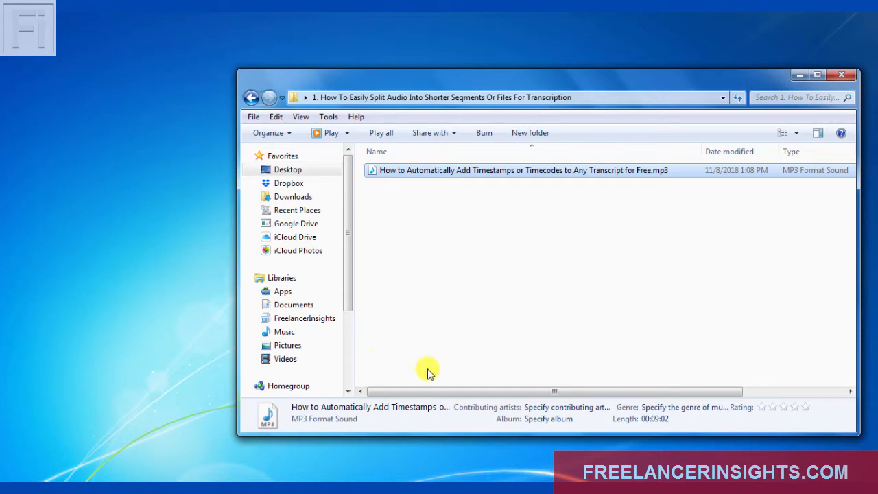
mouse_move(124, 297)
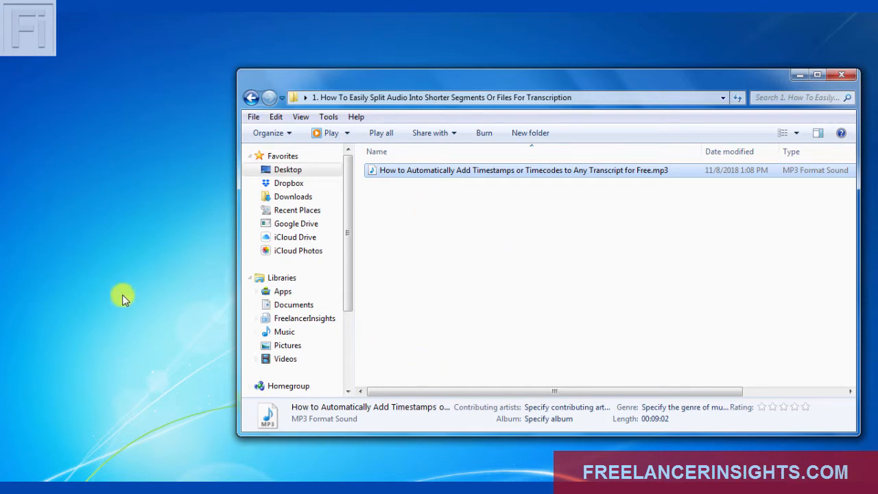
Launch WavePad Sound Editor from the Start menu and bring the MP3's Explorer folder back
left_click(27, 28)
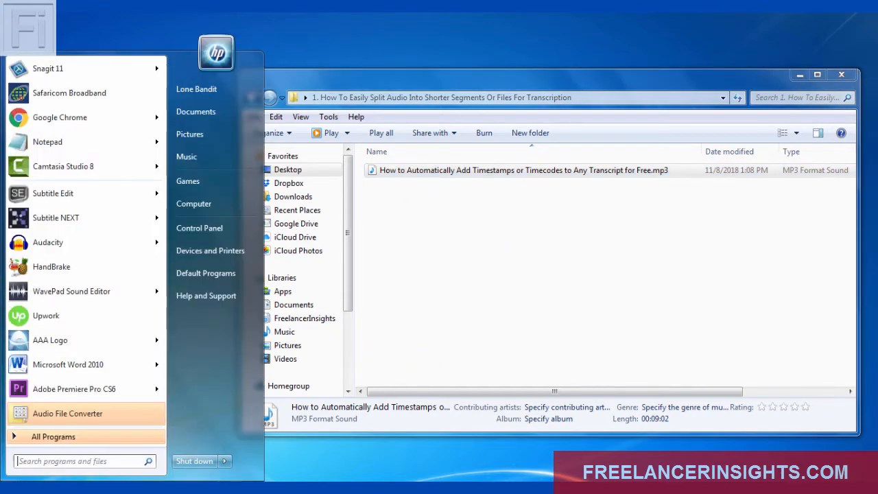
left_click(50, 298)
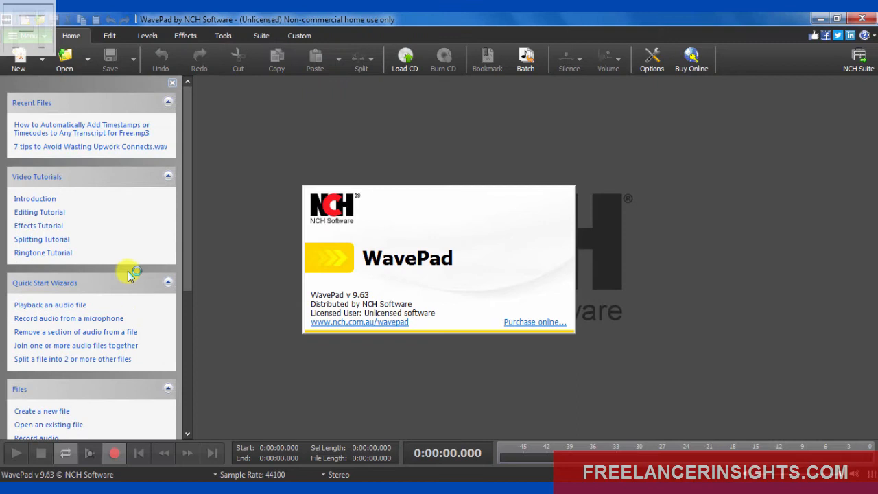
mouse_move(339, 42)
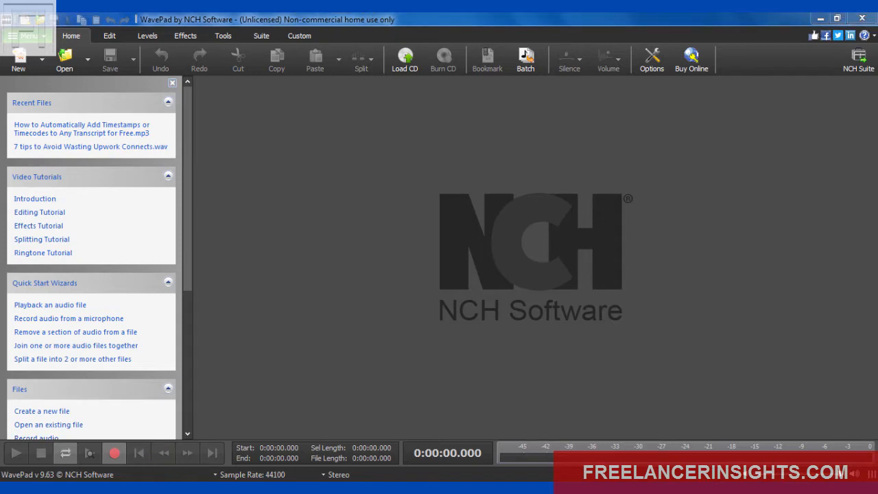
left_click(64, 60)
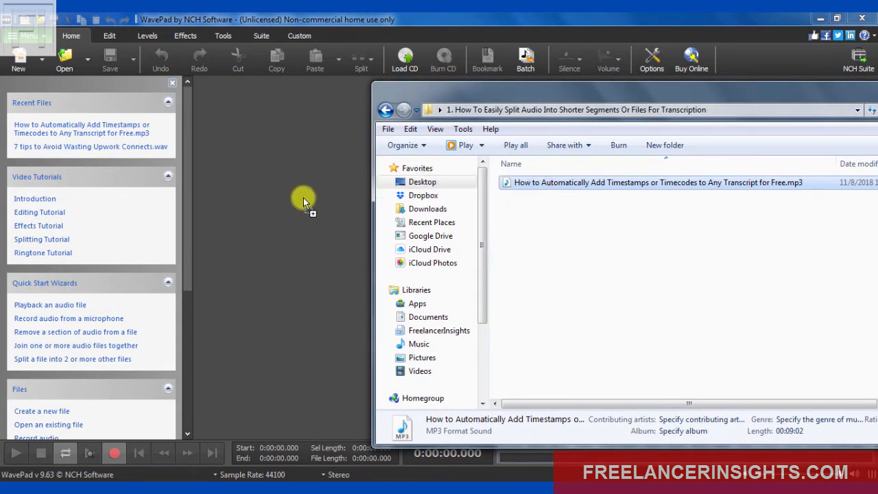
Load the nine-minute MP3 into WavePad so its waveform appears in a tab
double_click(655, 182)
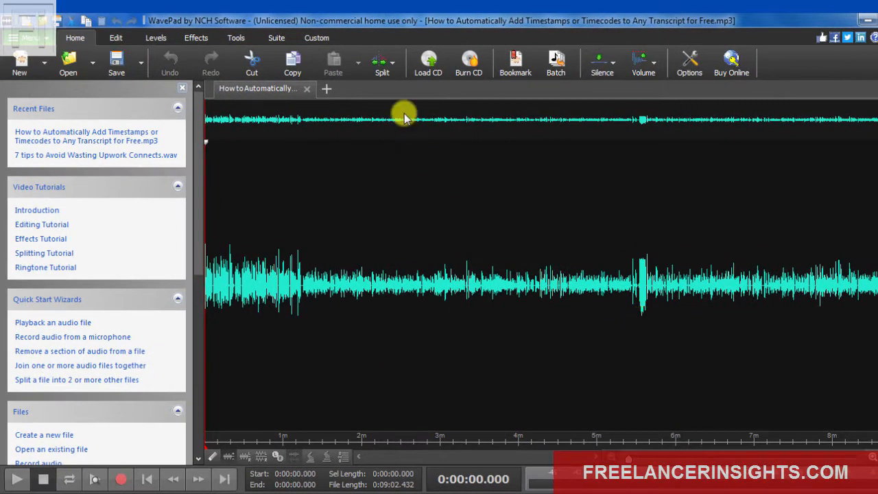
Choose Split into Equal Parts from the Home tab's Split dropdown
left_click(381, 62)
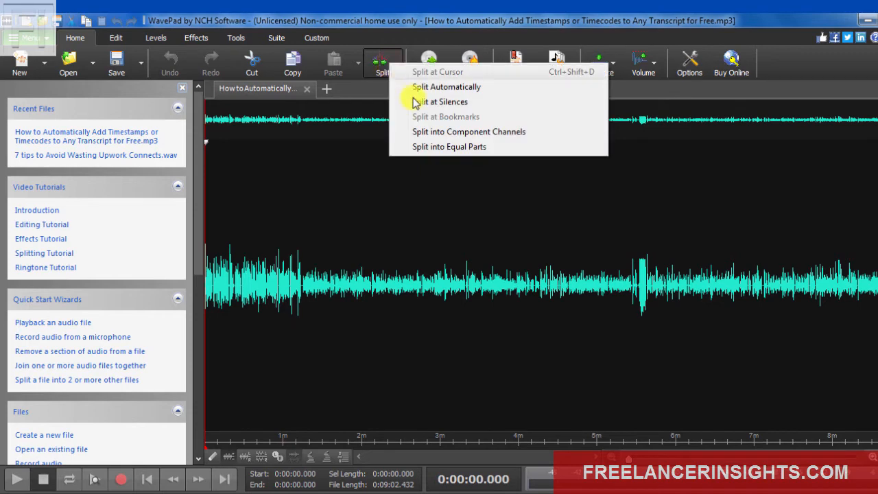
mouse_move(427, 148)
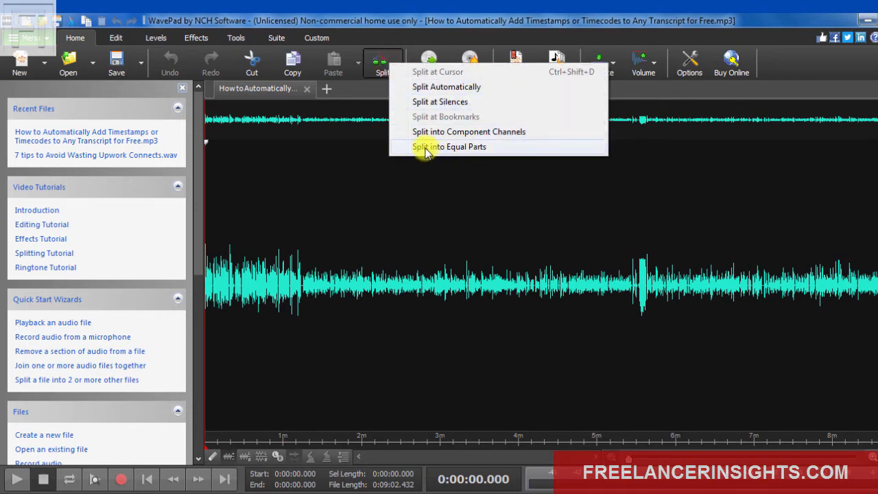
mouse_move(446, 86)
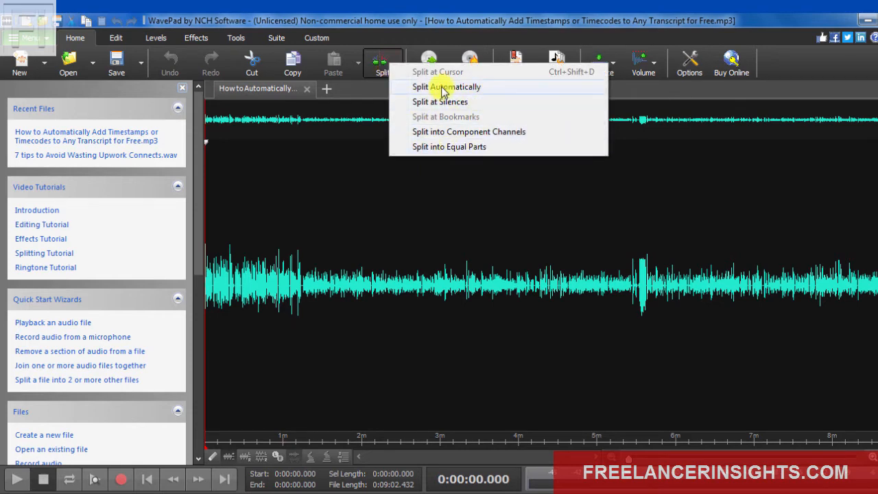
mouse_move(450, 102)
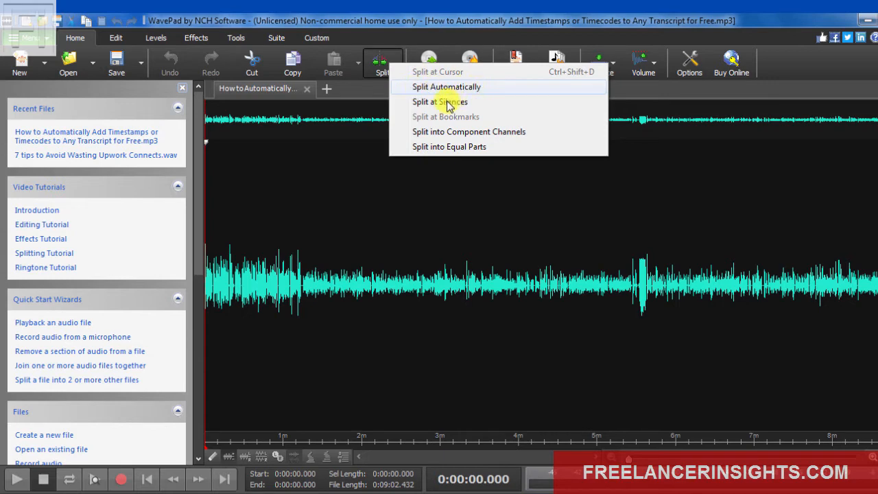
mouse_move(511, 108)
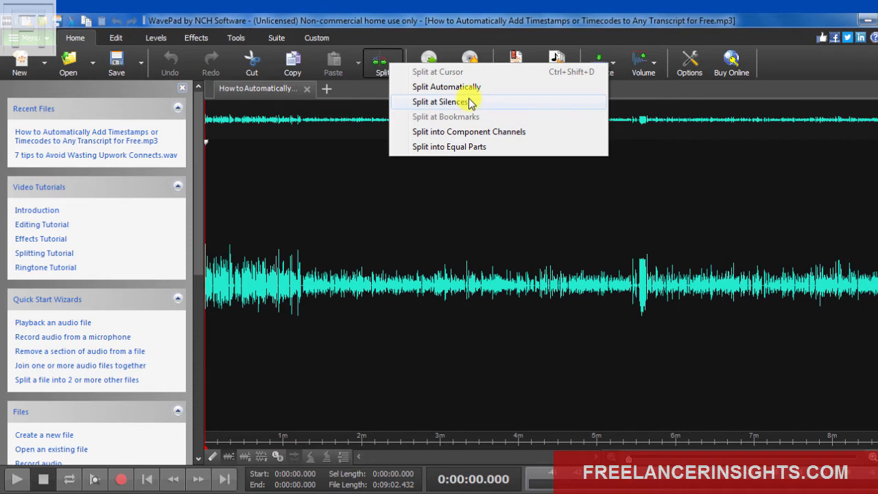
mouse_move(458, 147)
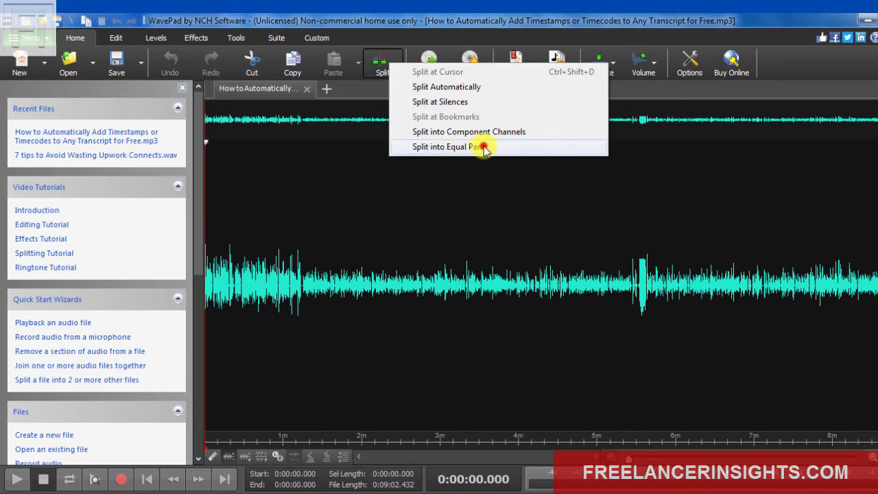
left_click(446, 146)
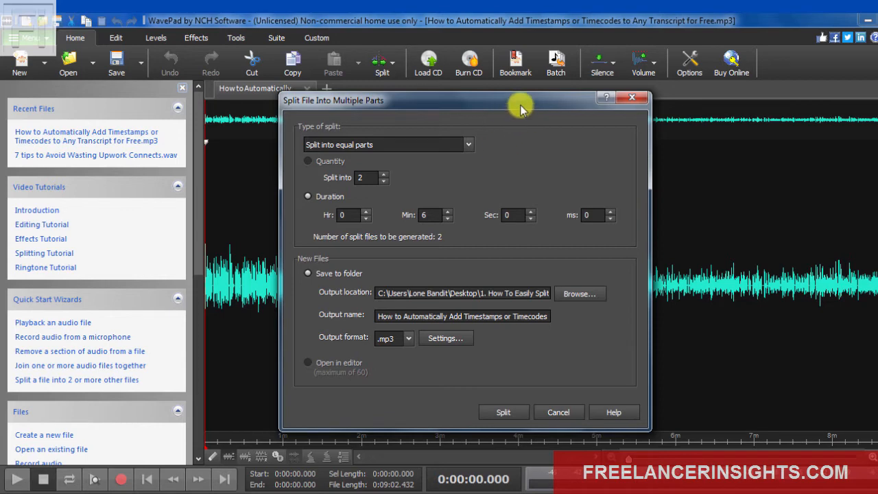
Set the split dialog to equal parts by duration, 5 minutes each
left_click(469, 145)
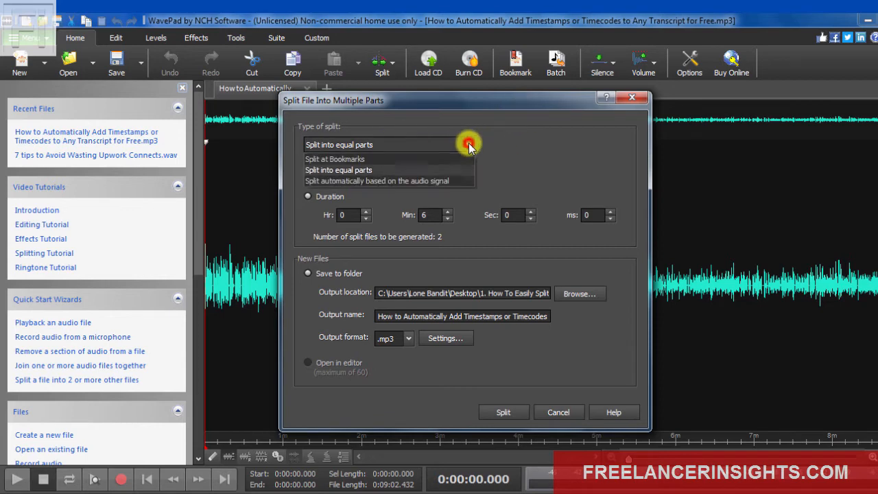
left_click(338, 169)
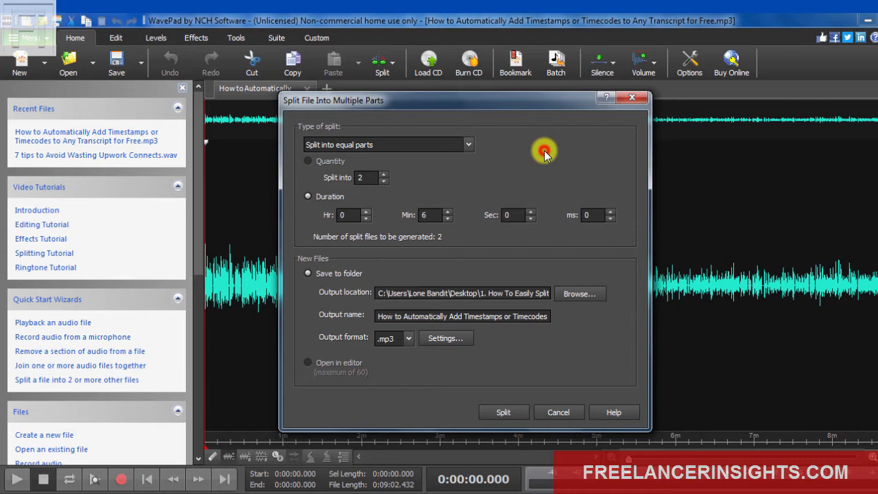
mouse_move(296, 210)
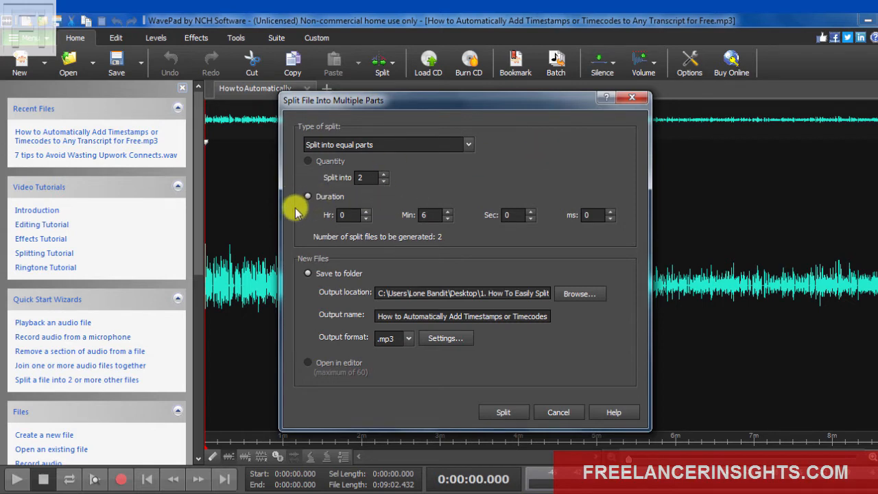
mouse_move(405, 198)
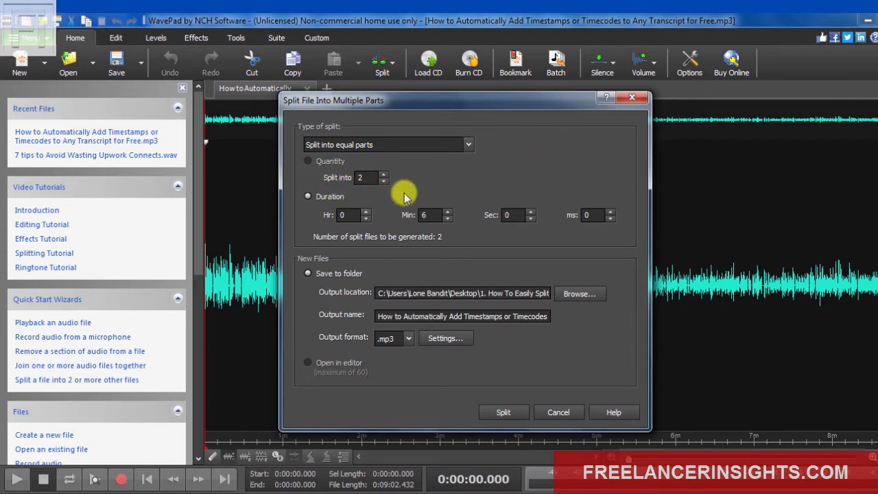
left_click(367, 178)
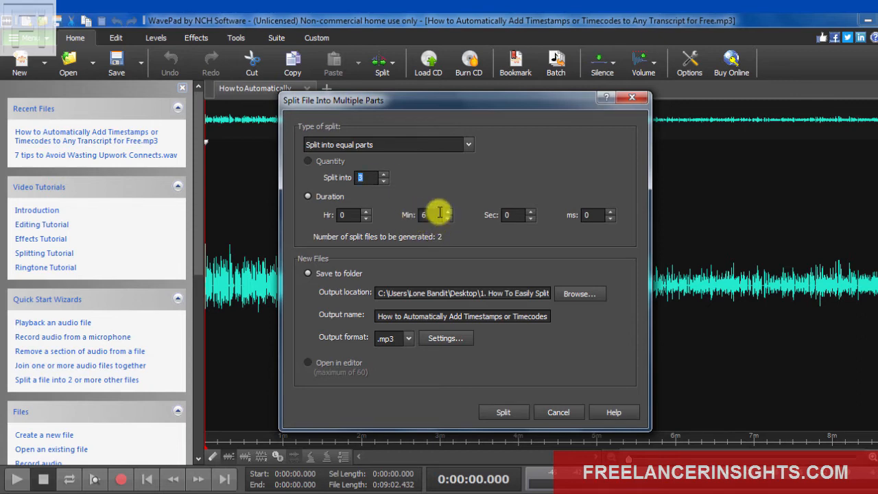
mouse_move(398, 487)
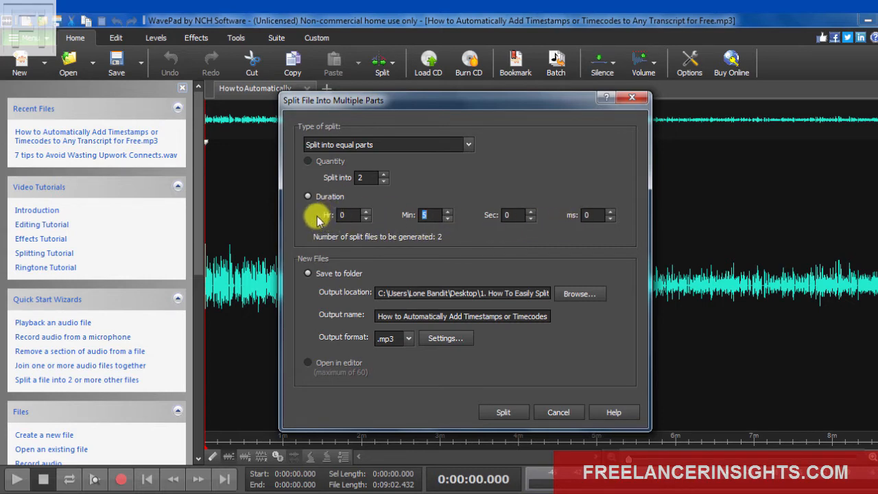
mouse_move(336, 226)
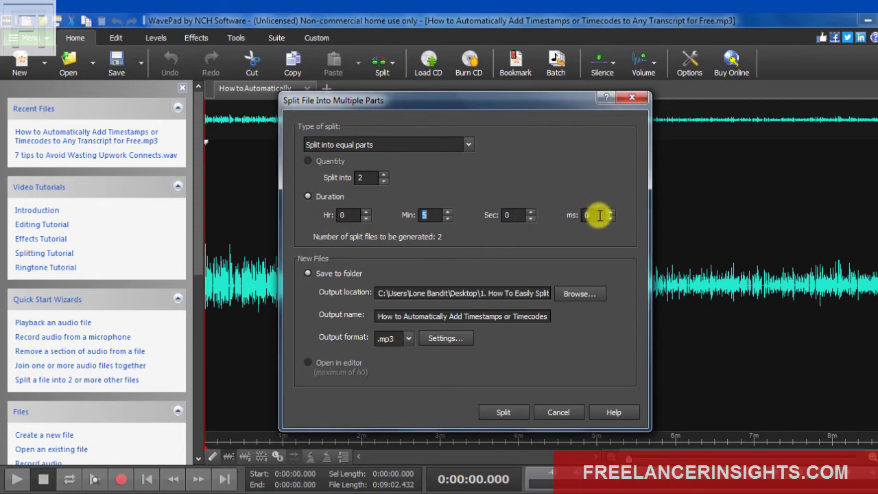
mouse_move(535, 235)
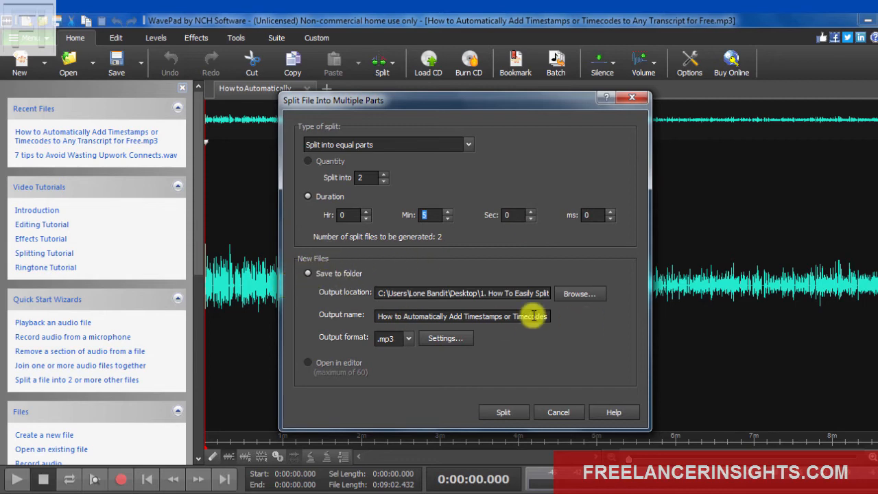
mouse_move(515, 284)
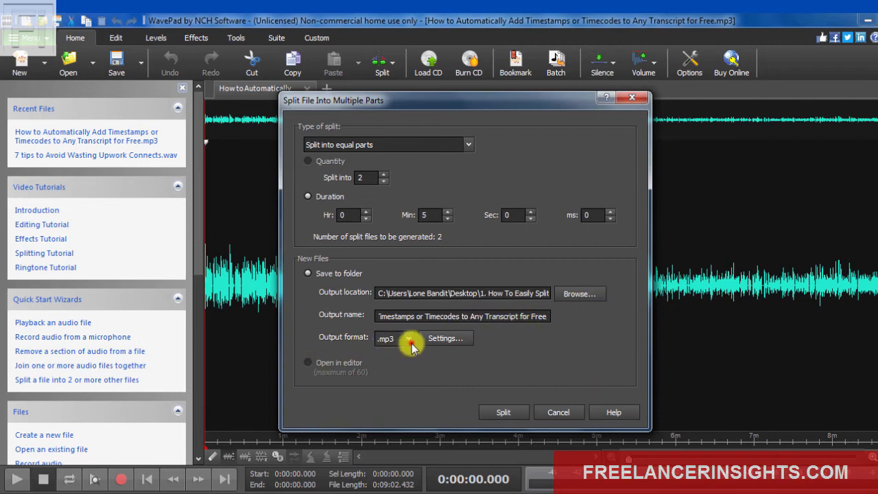
Keep .mp3 as the output format and bring up its encoding Settings
left_click(411, 338)
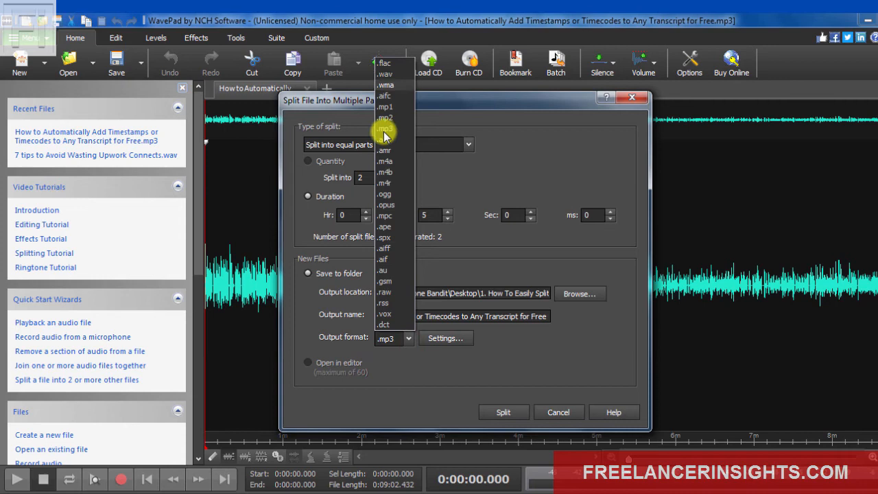
mouse_move(398, 93)
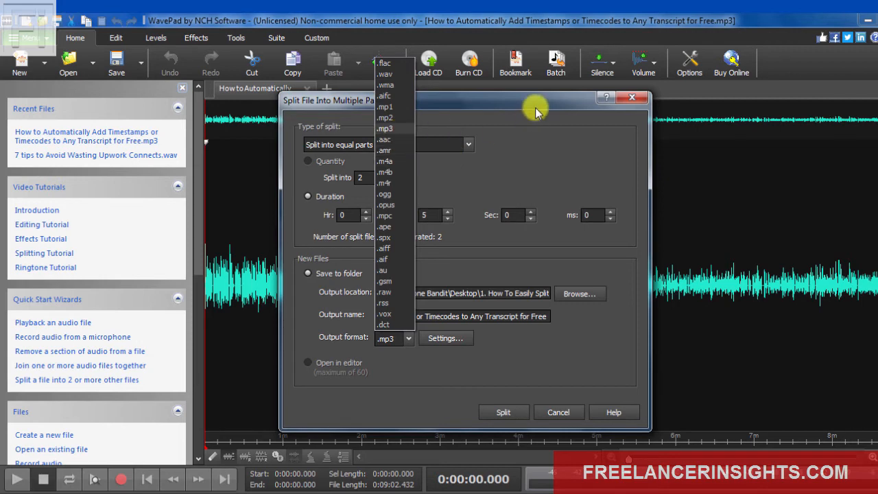
left_click(445, 338)
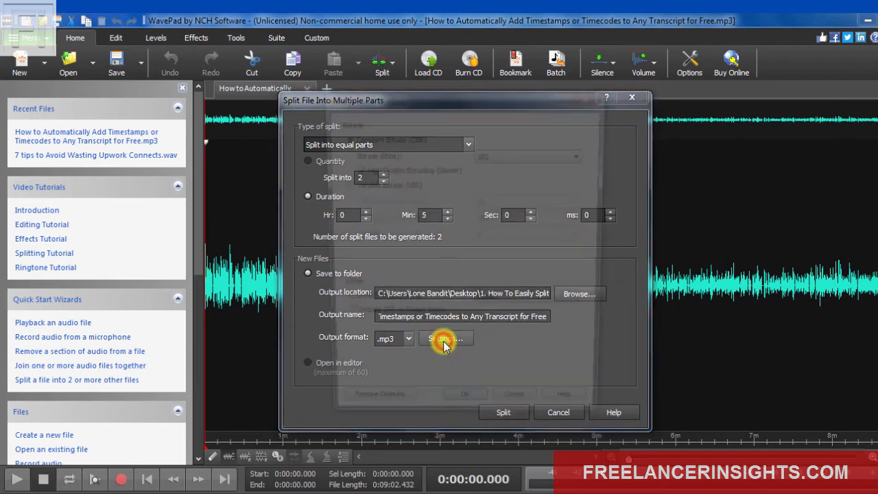
Switch the MP3 Channel Encoding Mode from stereo to Mono
left_click(445, 337)
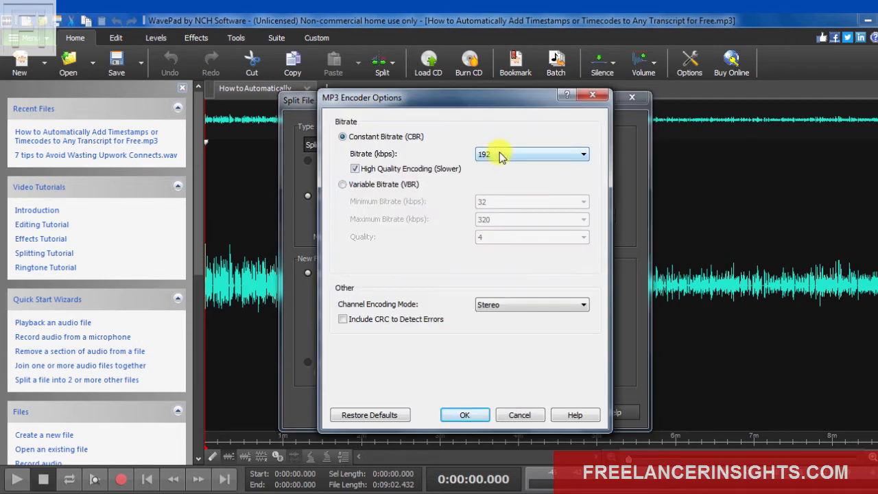
mouse_move(524, 159)
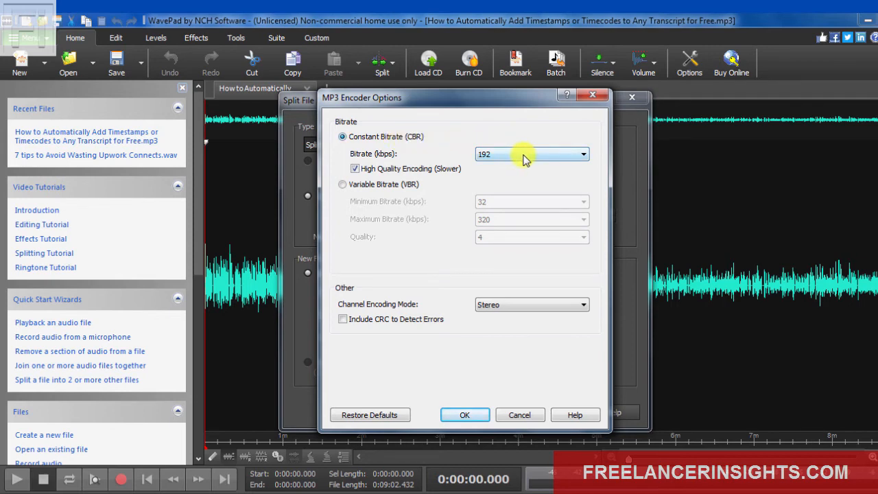
left_click(582, 154)
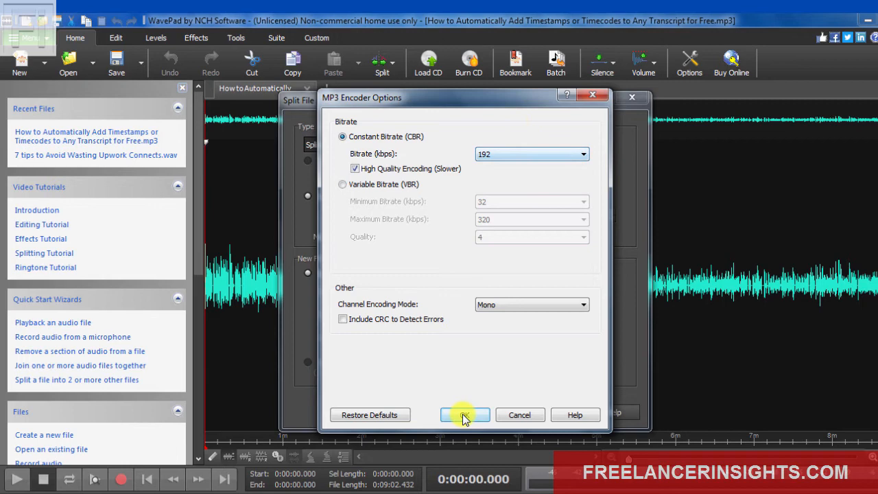
Confirm the mono MP3 encoder options and return to the split dialog
left_click(465, 414)
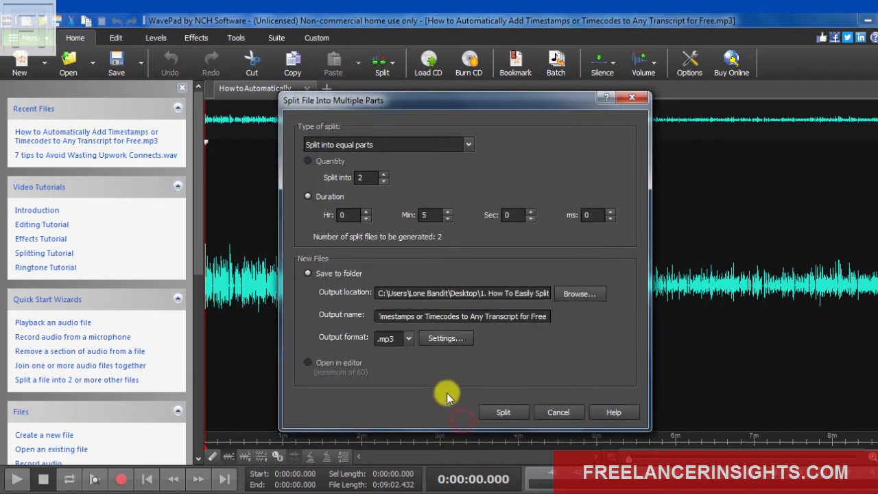
mouse_move(535, 369)
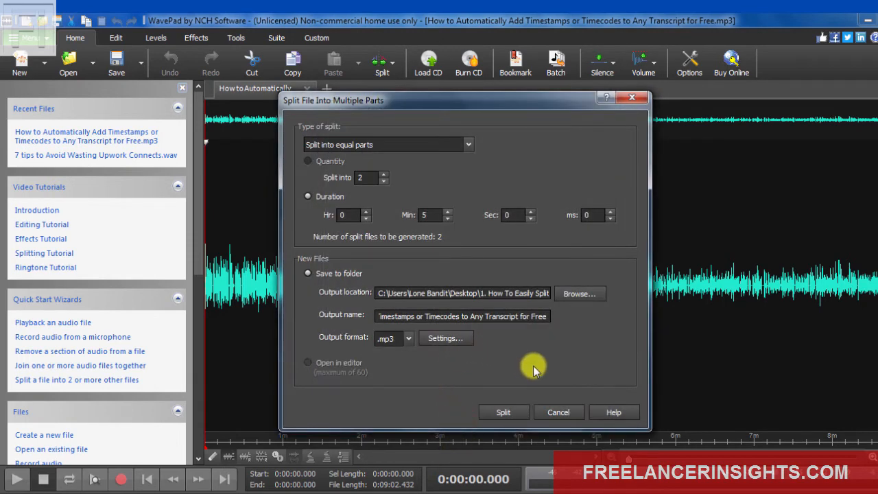
mouse_move(644, 345)
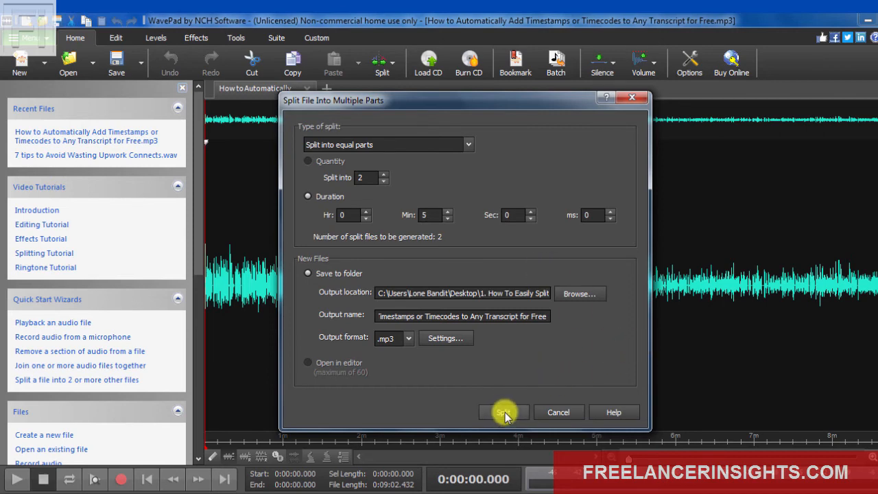
left_click(503, 412)
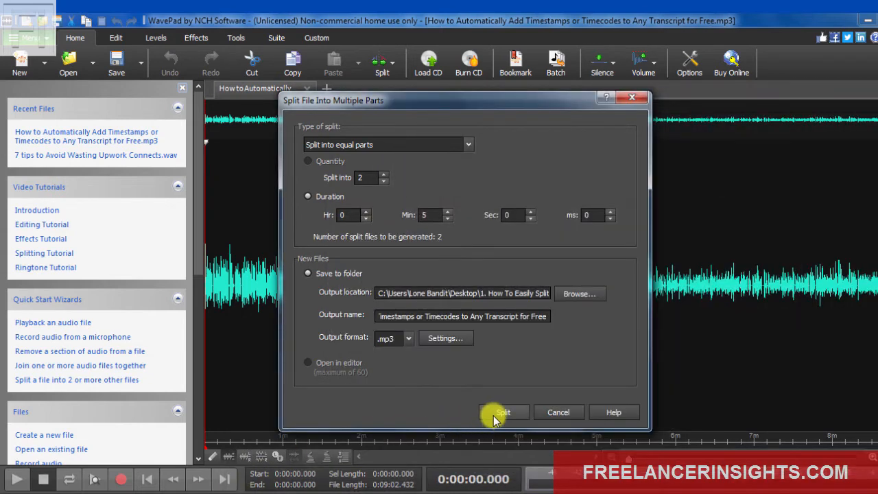
Start the split, saving the _0 and _1 MP3 parts beside the original
left_click(504, 411)
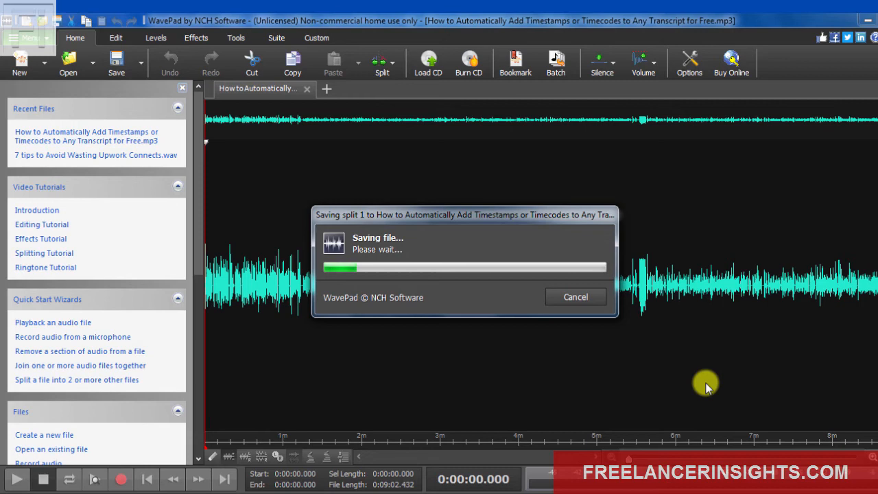
mouse_move(601, 386)
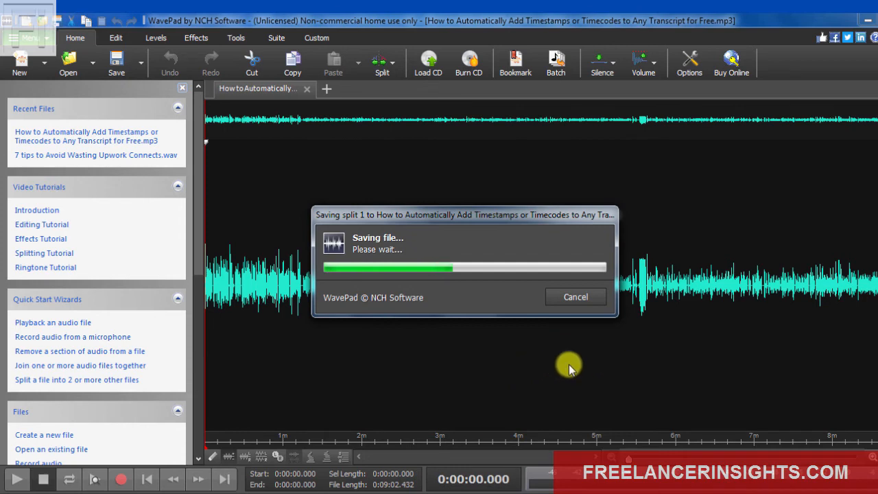
mouse_move(572, 356)
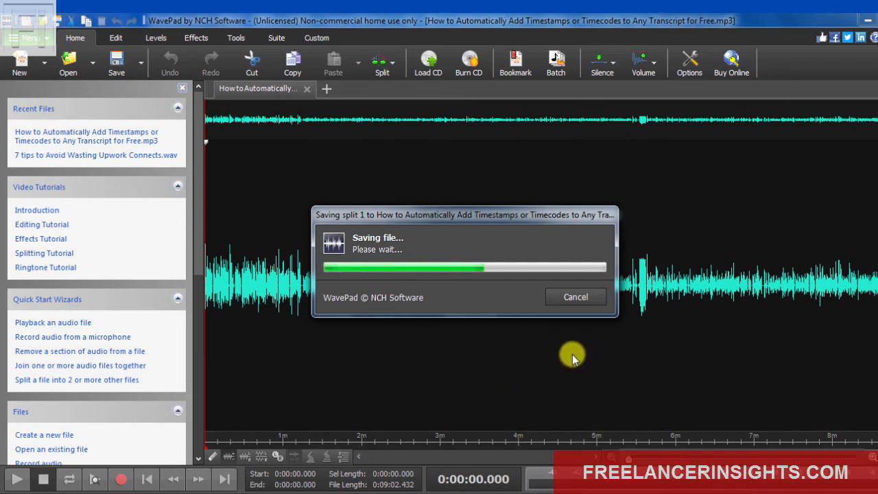
mouse_move(550, 355)
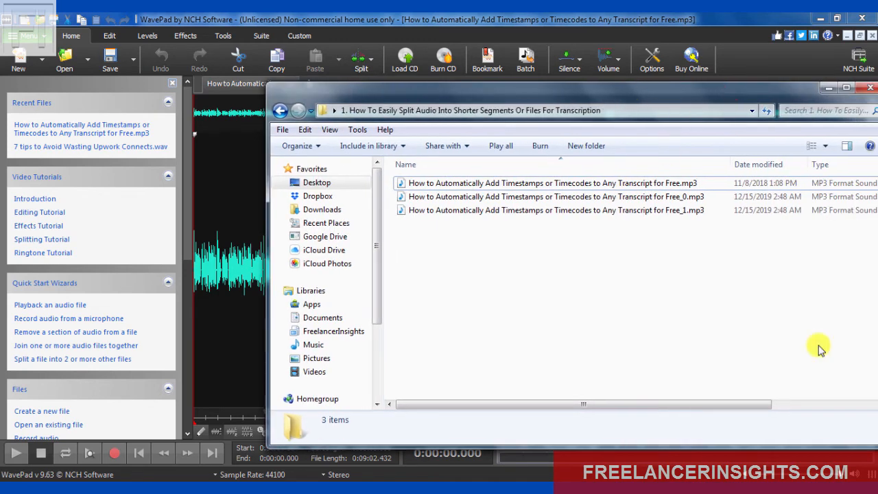
Confirm in Explorer that part _0 is 00:05:00 and _1 is 00:04:02
scroll("right", 3)
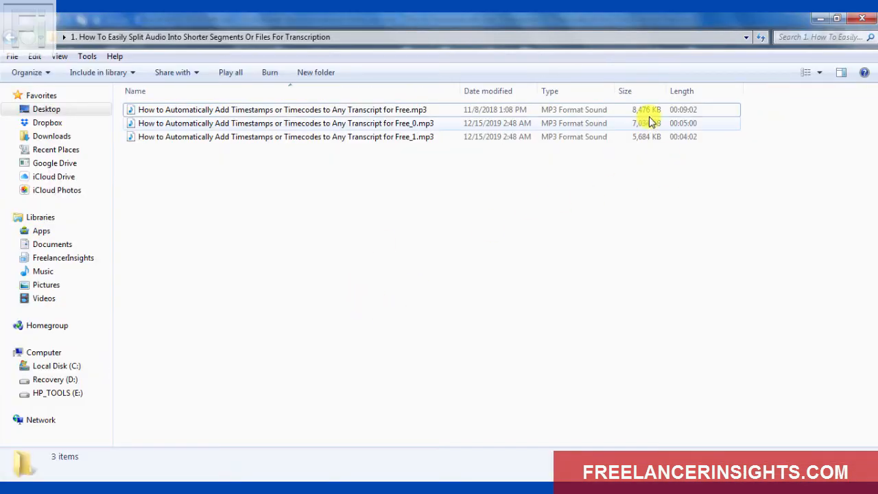
left_click(285, 136)
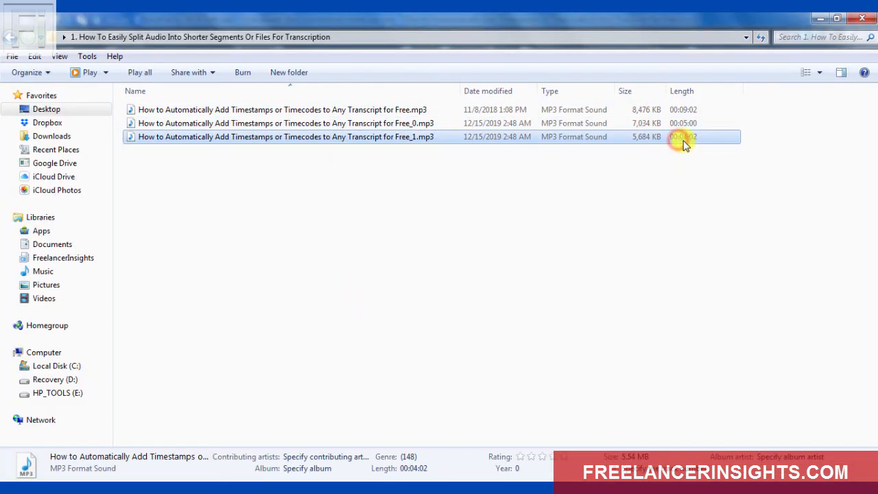
mouse_move(645, 110)
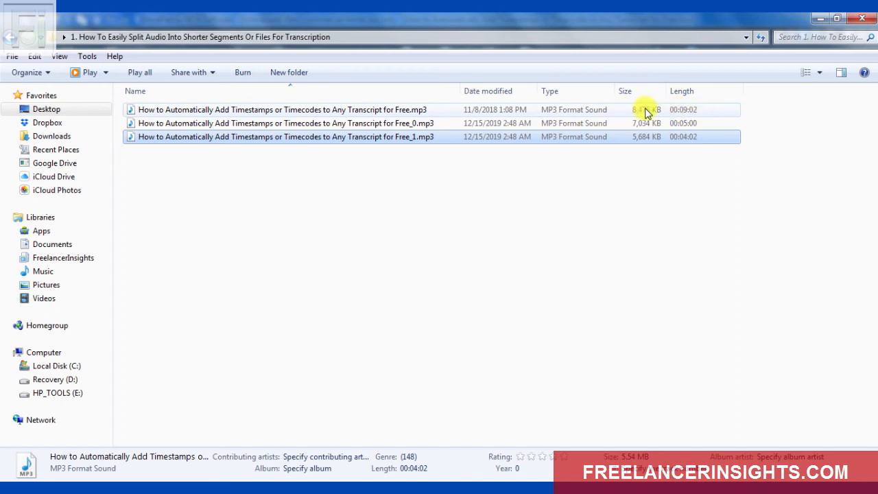